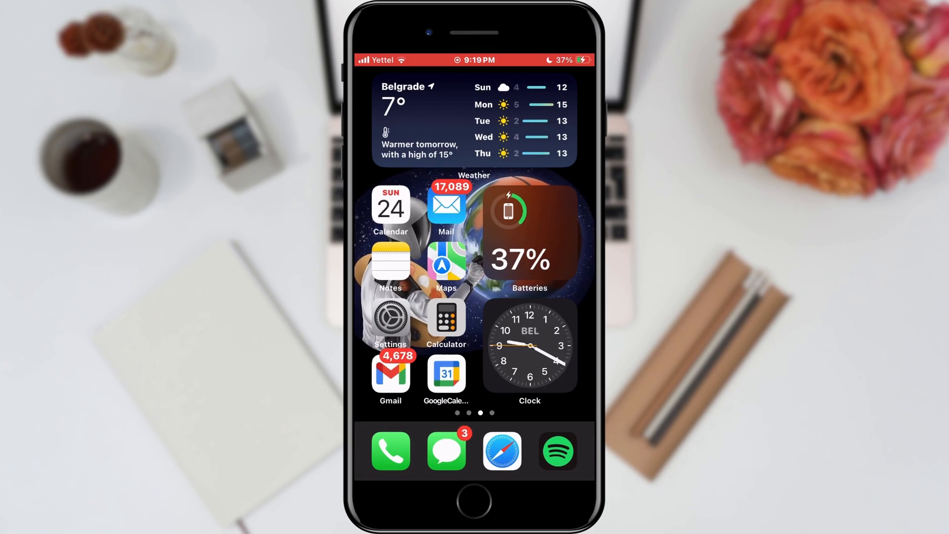
Step: Set AirDrop receiving to Everyone for 10 Minutes under General
click(390, 317)
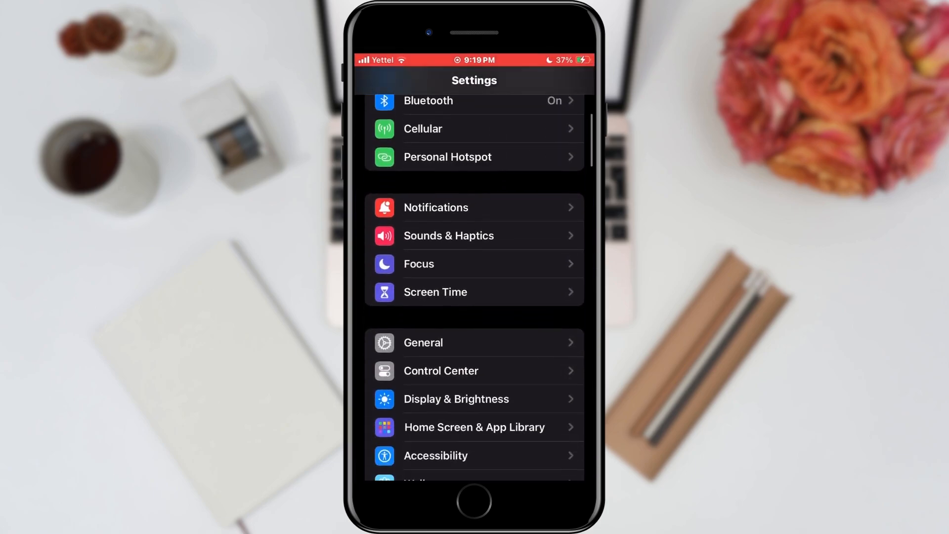
click(423, 341)
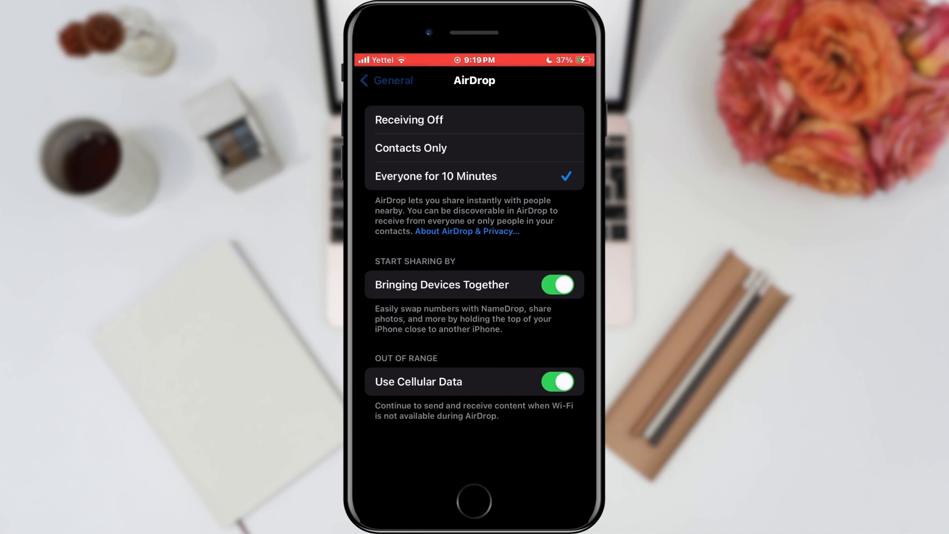
Step: Confirm AirDrop stays enabled under Screen Time's Allowed Apps in Content & Privacy Restrictions
click(385, 80)
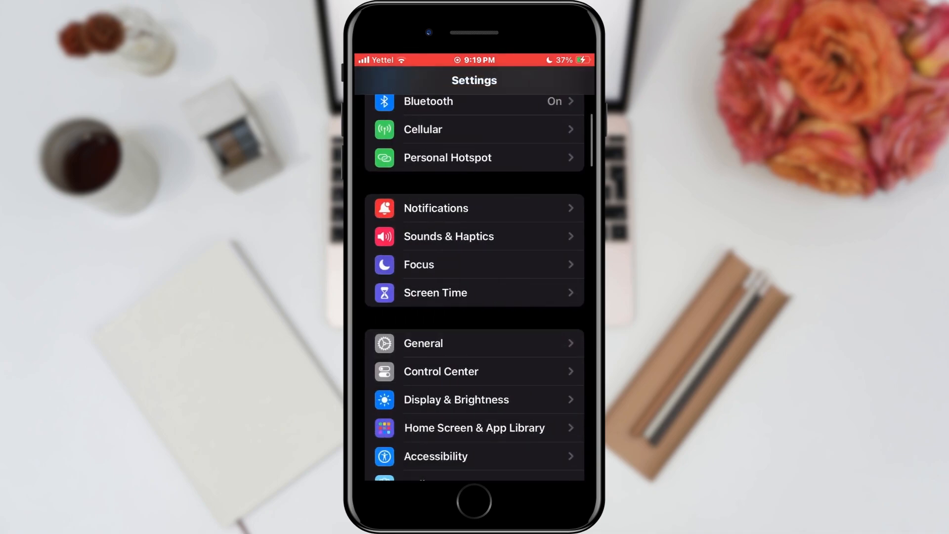
scroll(down, 3)
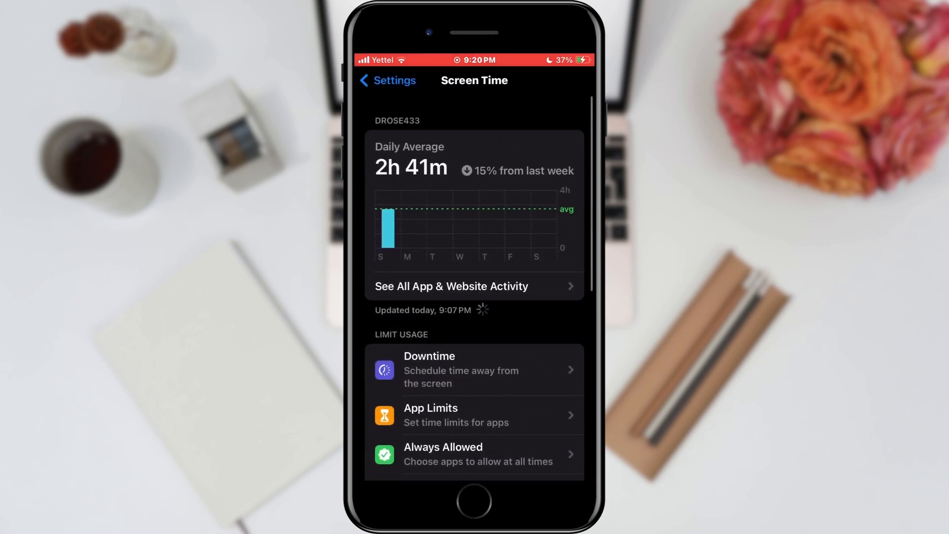
scroll(down, 3)
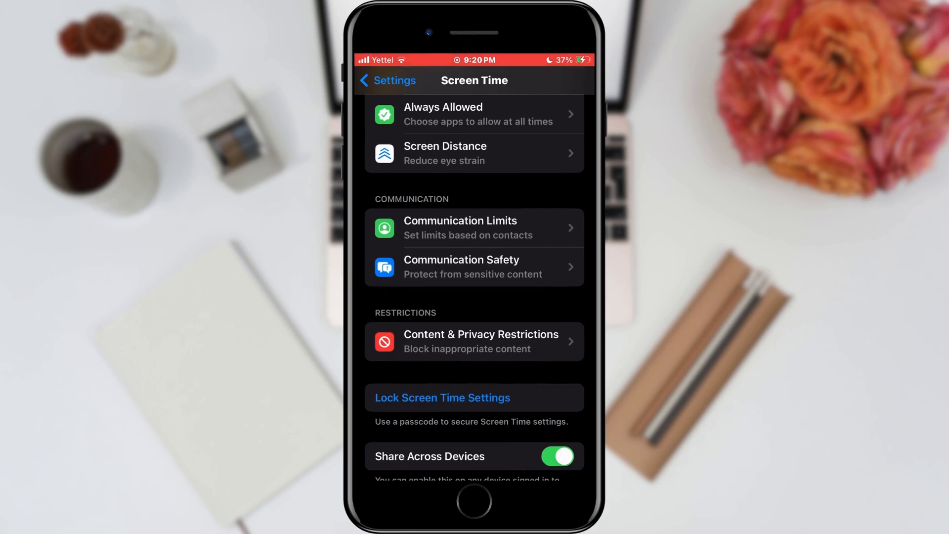
click(481, 340)
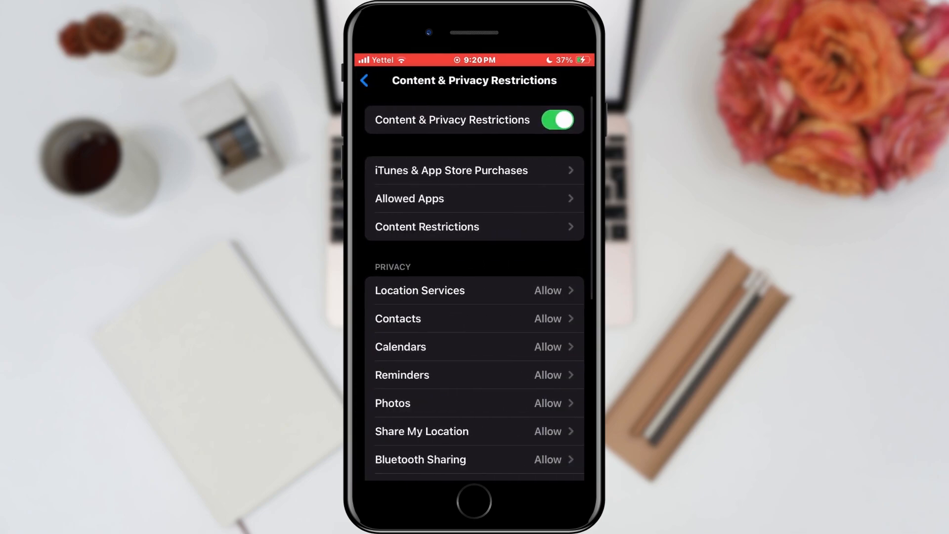
click(409, 198)
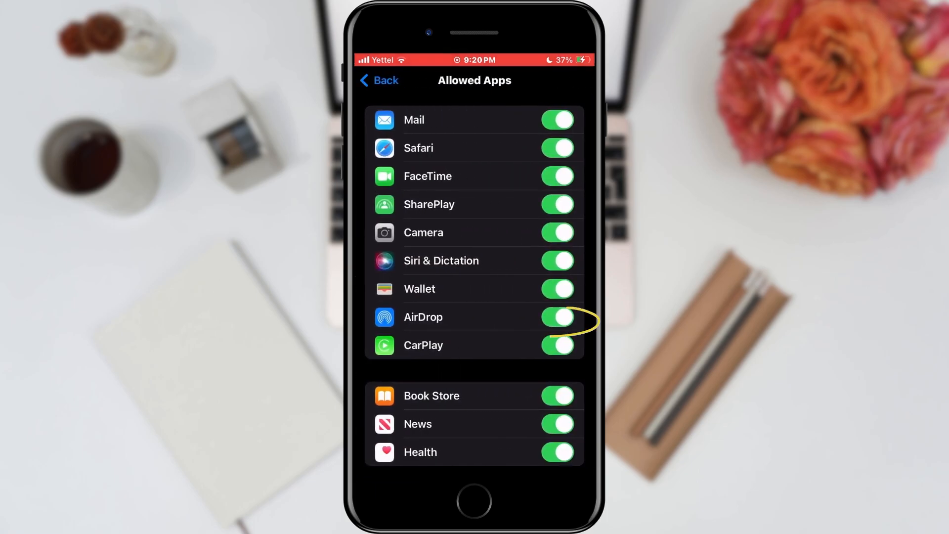
click(377, 80)
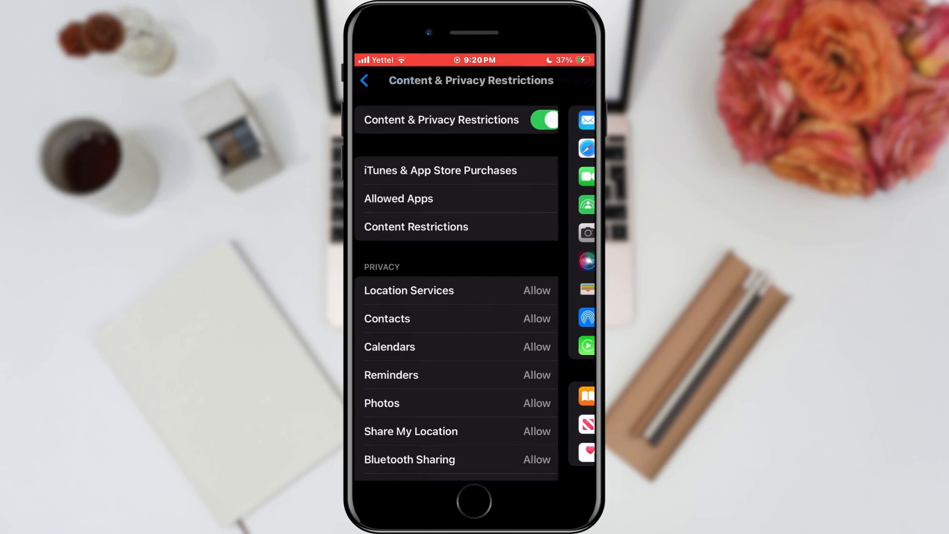
Step: Show the reset choices, including Reset Network Settings, from Transfer or Reset iPhone
click(365, 80)
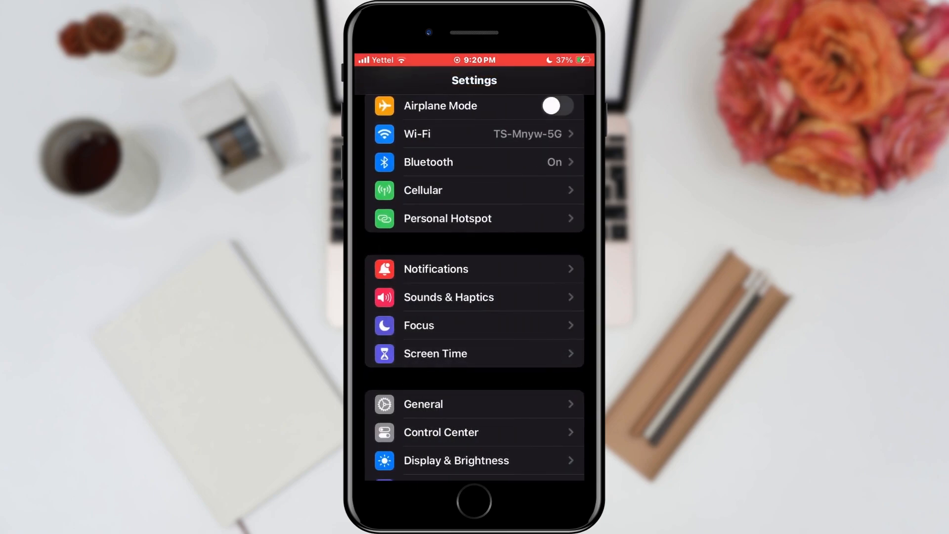
scroll(down, 3)
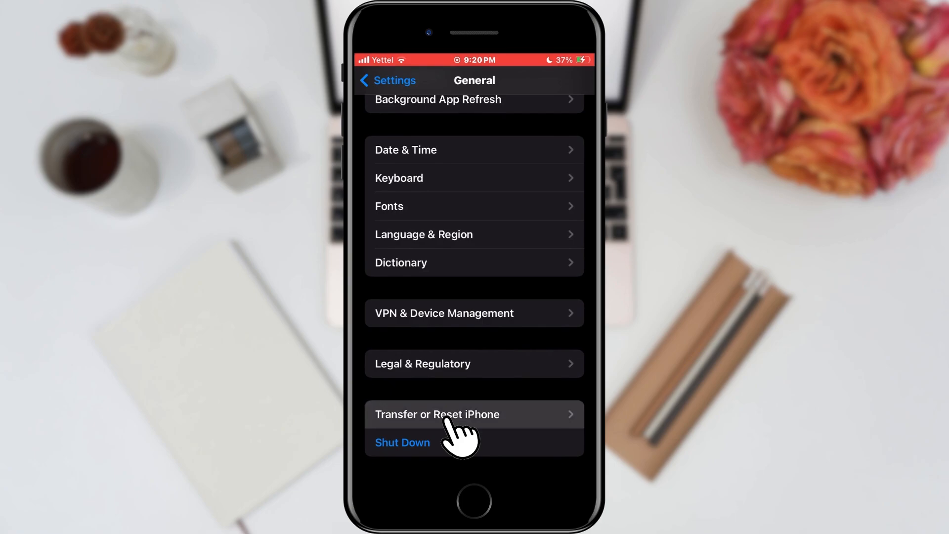
click(437, 414)
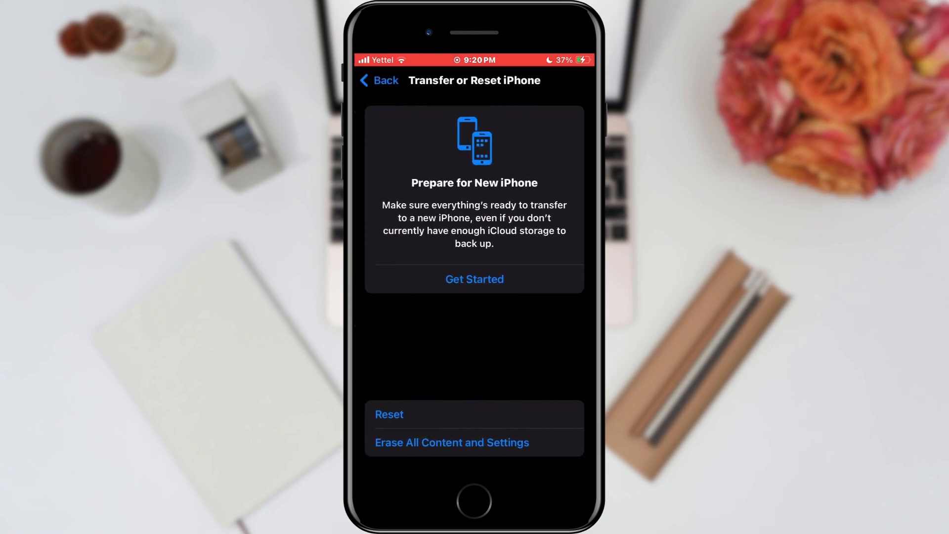
click(389, 414)
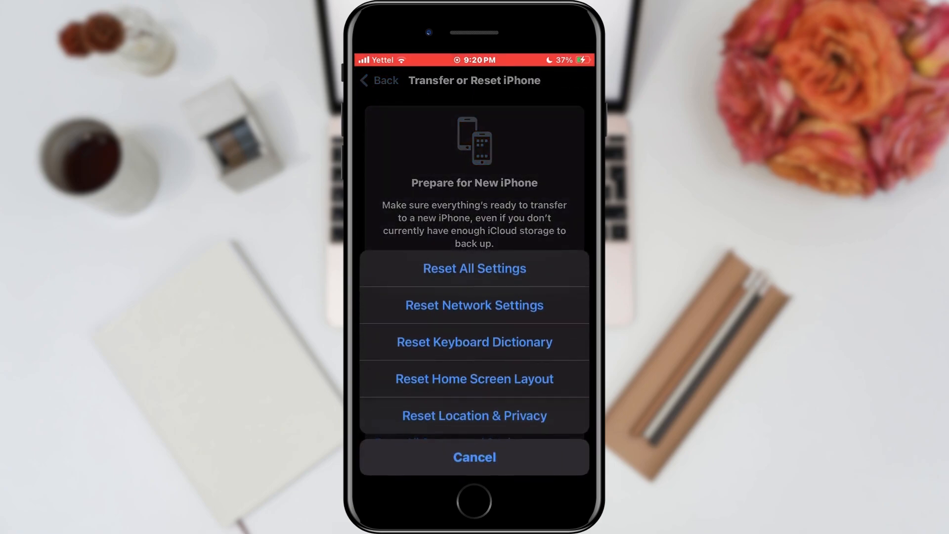